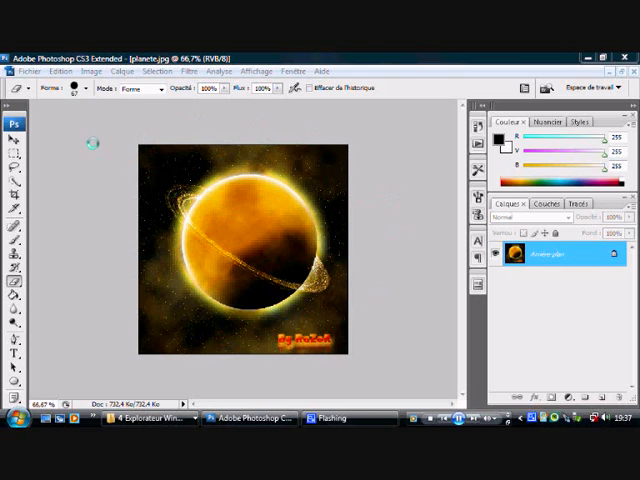
# Step: Create a new 500 × 500 px, 72 ppi RGB document with a white background
pyautogui.click(36, 72)
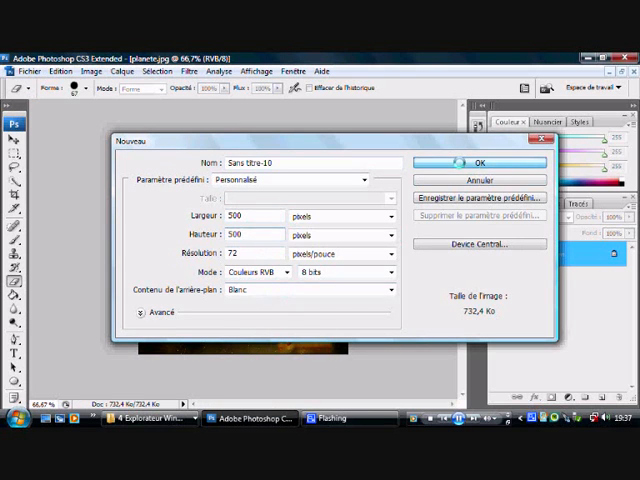
pyautogui.click(478, 162)
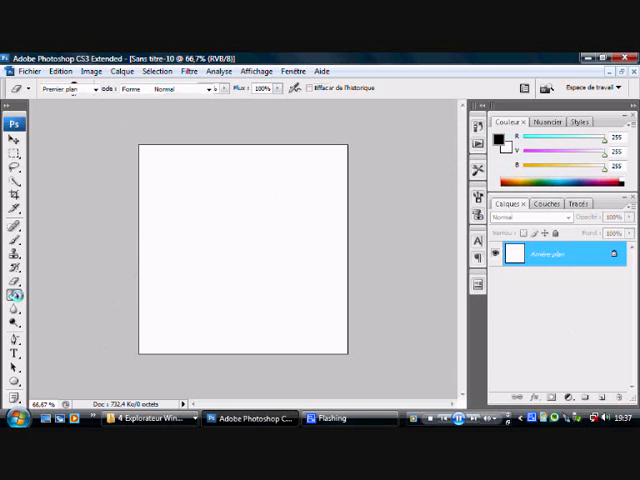
# Step: Fill the canvas black and add Gaussian monochromatic noise as a star base
pyautogui.click(224, 228)
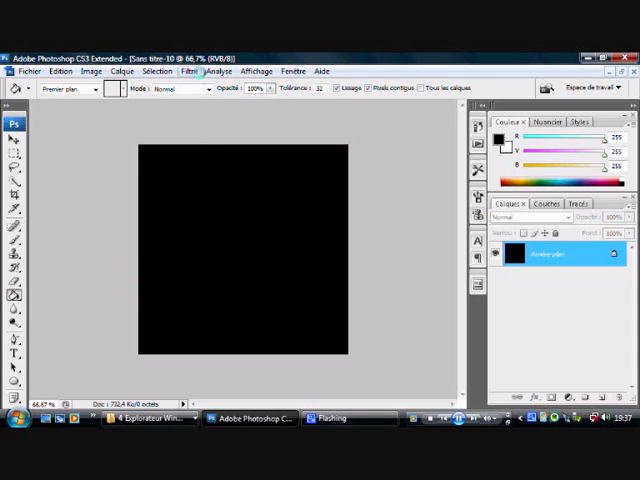
pyautogui.click(190, 72)
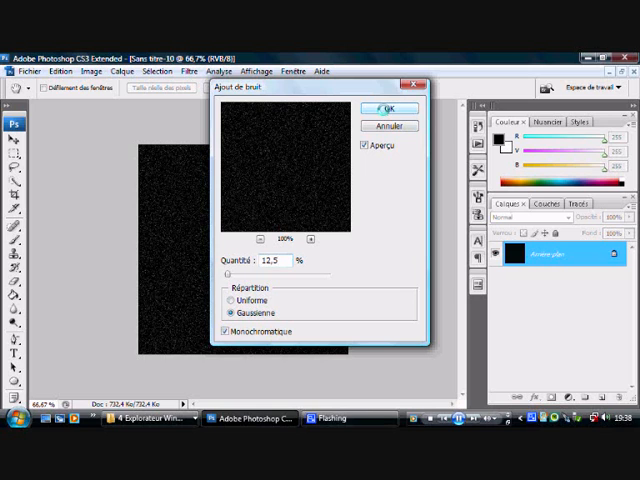
pyautogui.click(380, 108)
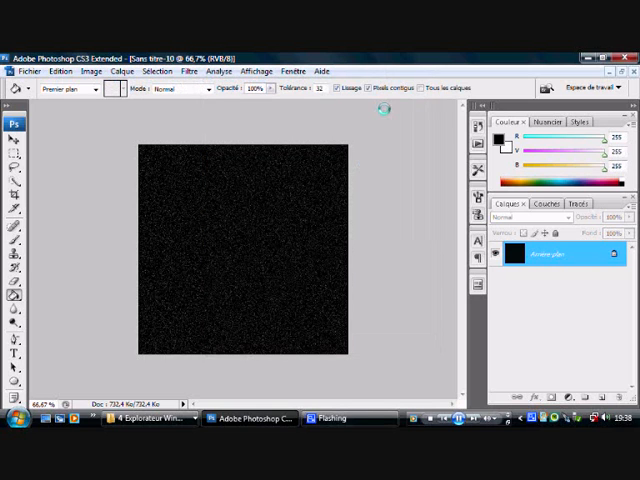
# Step: Apply Levels with input values 7 and 12 so only sparse bright stars remain
pyautogui.click(92, 72)
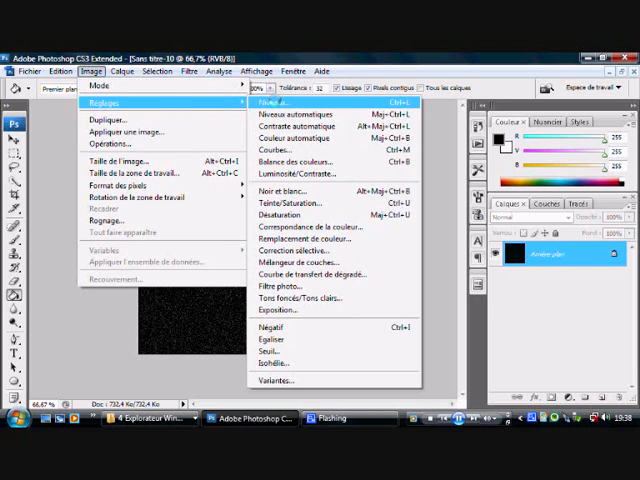
pyautogui.click(272, 100)
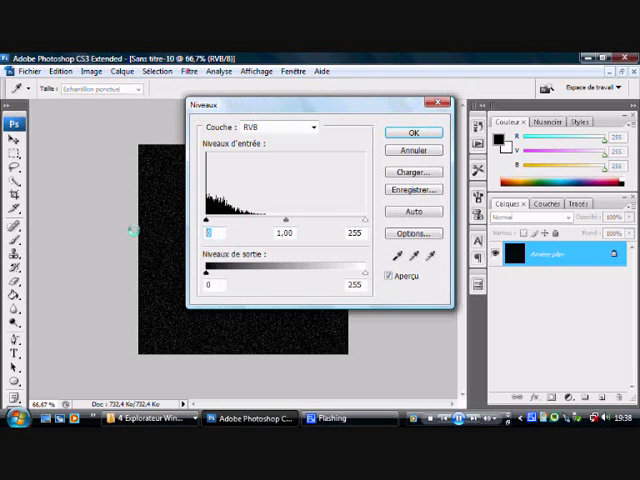
pyautogui.write('73')
pyautogui.click(294, 232)
pyautogui.write('0,65')
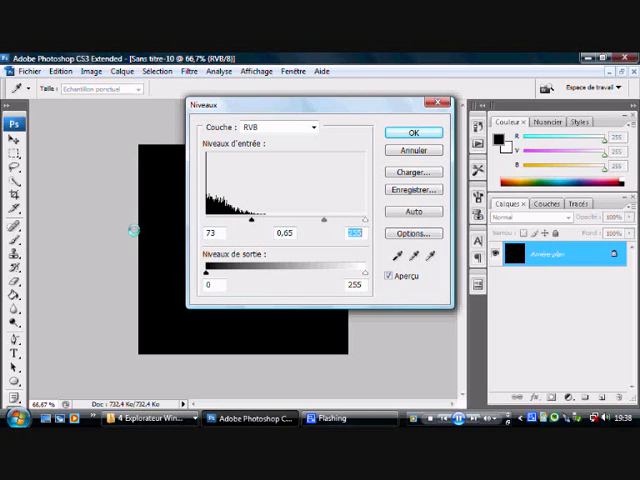
pyautogui.write('126')
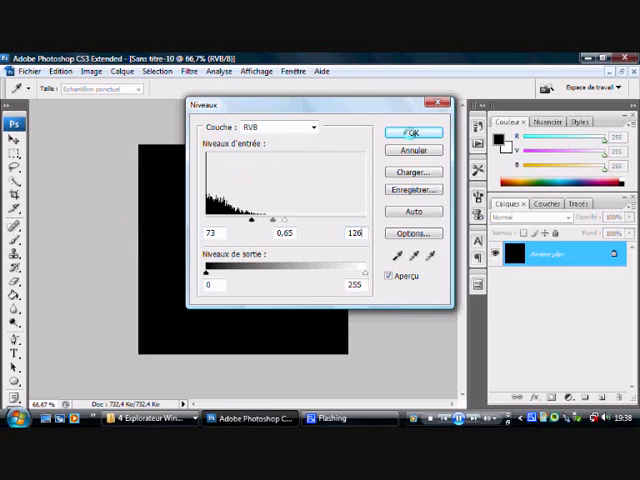
pyautogui.click(412, 132)
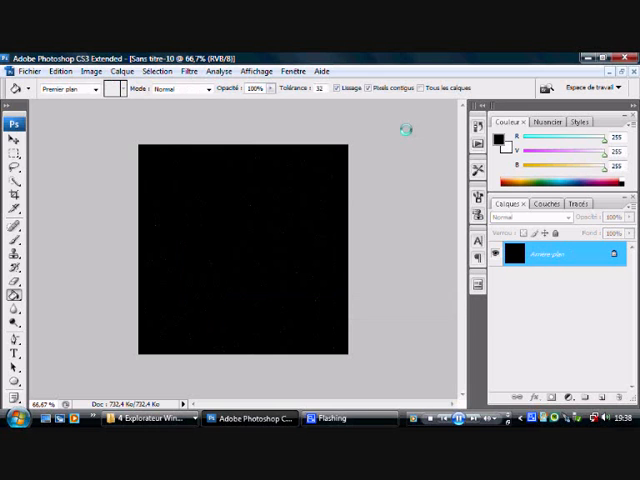
# Step: Render clouds on a new layer and blend it faintly over the stars as nebulae
pyautogui.click(120, 72)
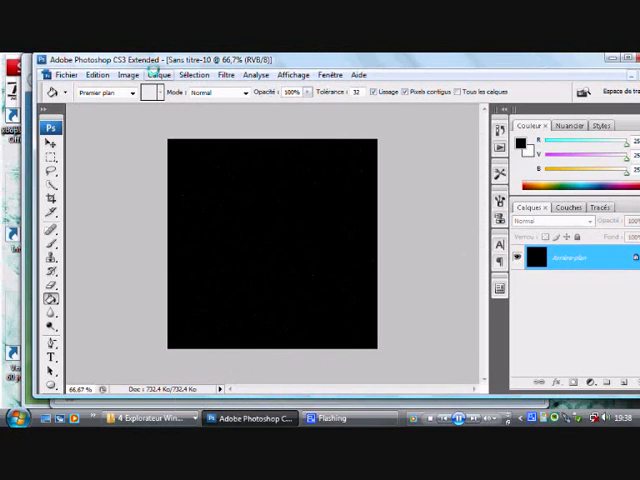
pyautogui.click(156, 74)
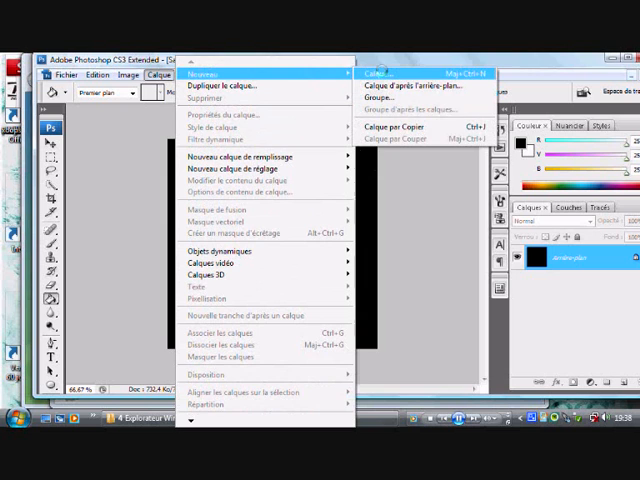
pyautogui.click(376, 72)
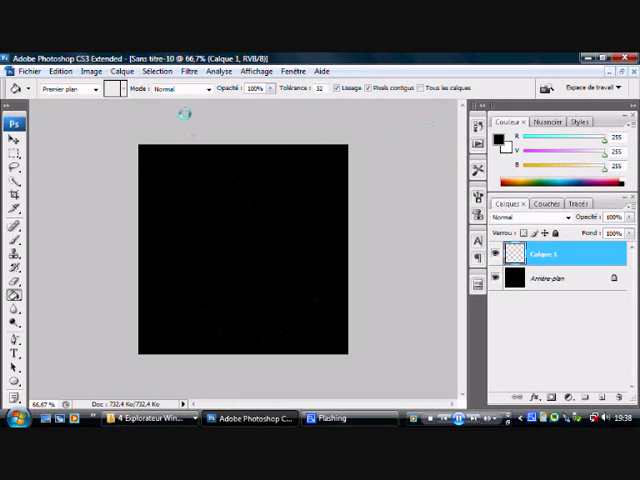
pyautogui.click(188, 72)
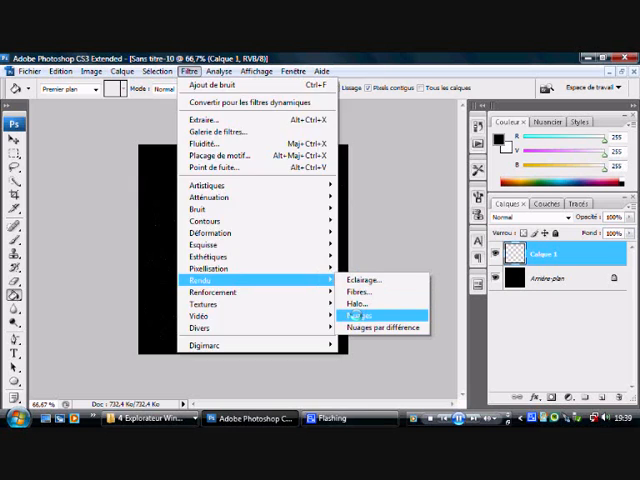
pyautogui.click(364, 316)
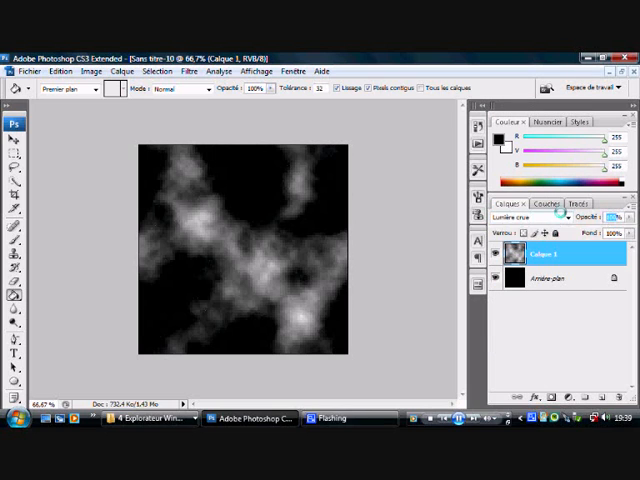
pyautogui.click(618, 218)
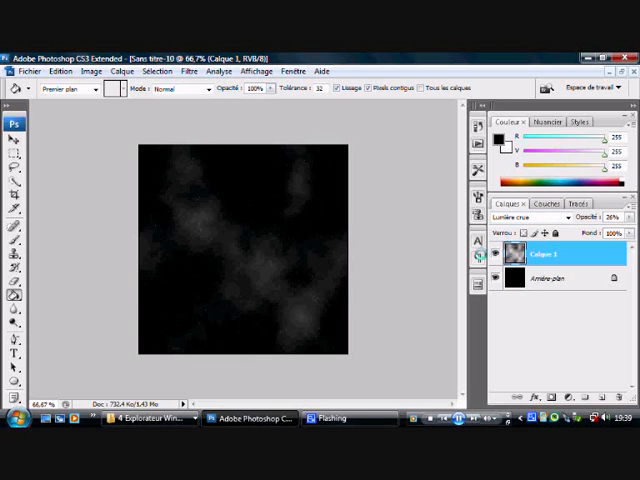
pyautogui.click(124, 72)
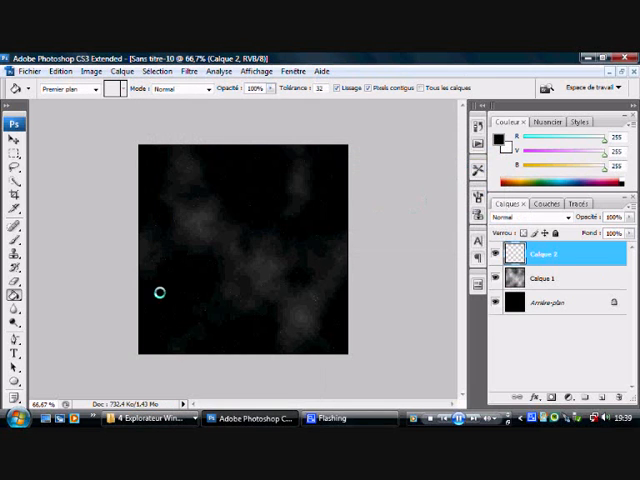
# Step: Set the foreground colour to orange for the planet's filled circle
pyautogui.click(10, 382)
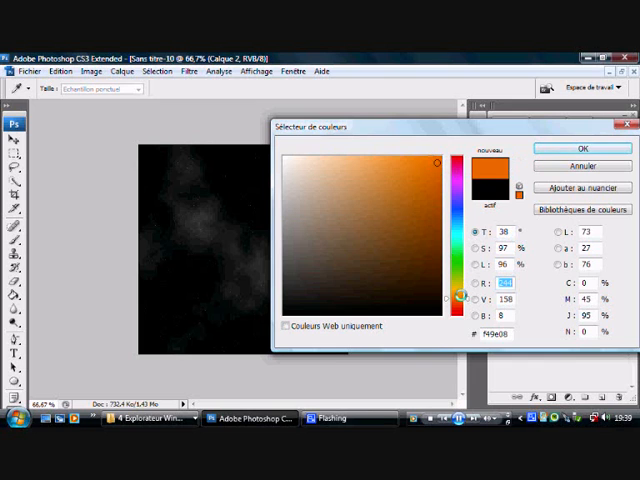
pyautogui.click(430, 176)
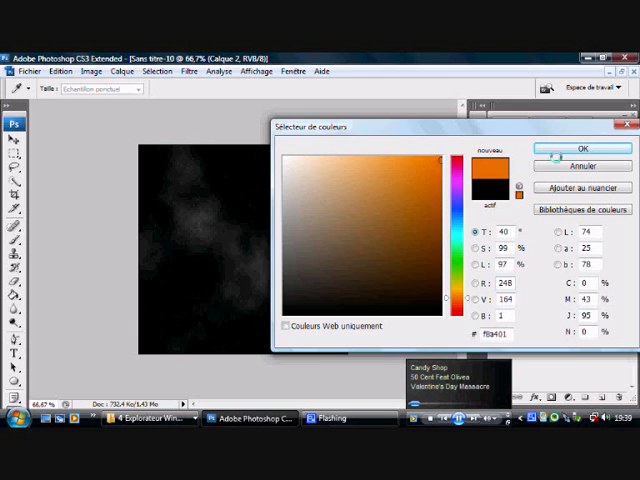
pyautogui.click(582, 148)
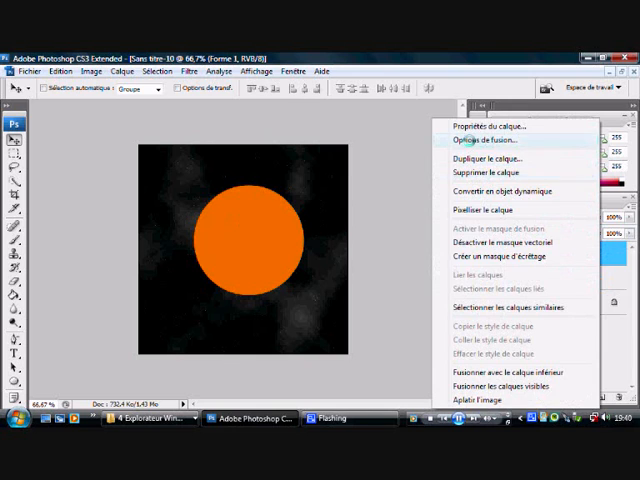
# Step: Apply a pale yellow Outer Glow, an Inner Glow and Bevel and Emboss to the circle layer
pyautogui.click(486, 144)
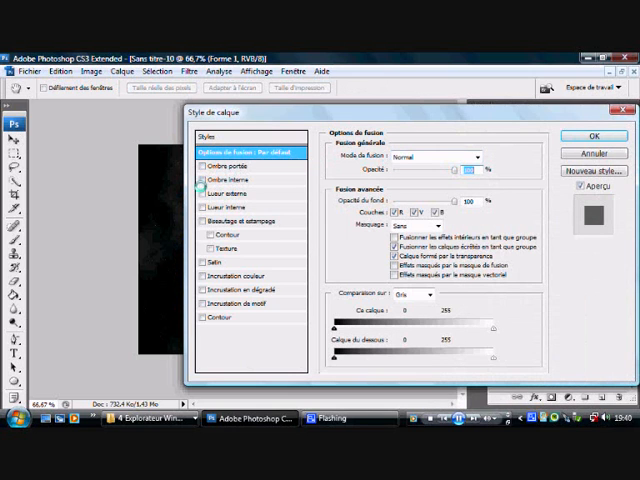
pyautogui.click(212, 192)
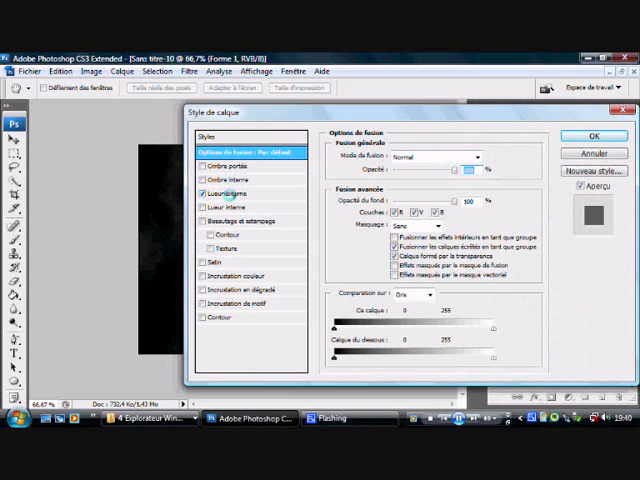
pyautogui.click(224, 192)
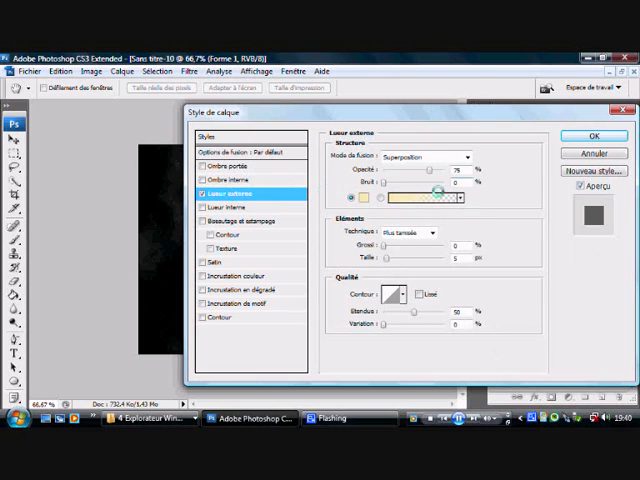
pyautogui.click(390, 196)
pyautogui.write('ccf')
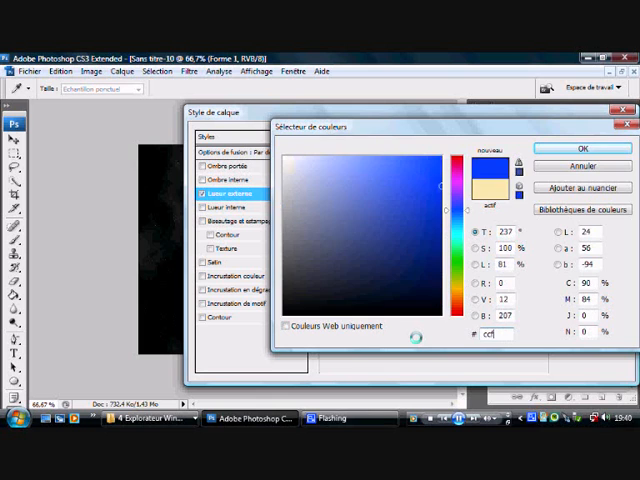
pyautogui.click(566, 148)
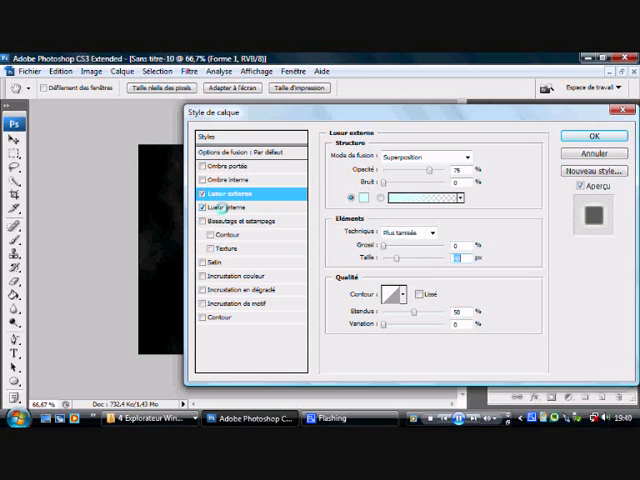
pyautogui.click(224, 204)
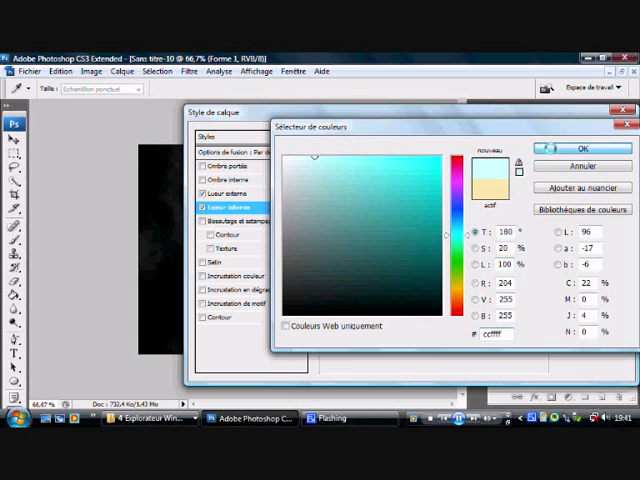
pyautogui.click(564, 156)
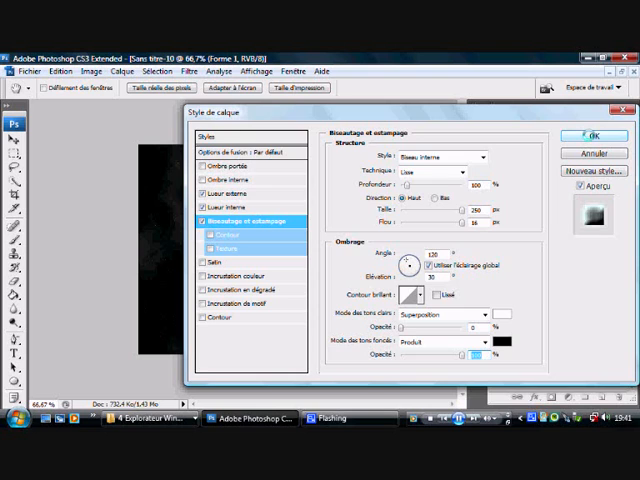
pyautogui.click(606, 132)
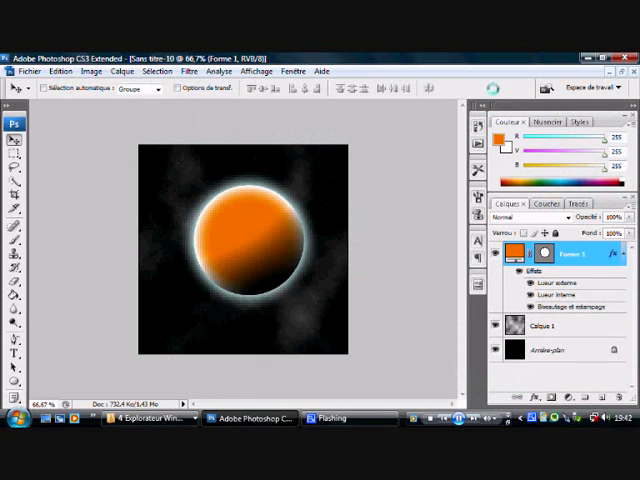
# Step: Add a new layer above the planet and choose a brownish orange foreground colour
pyautogui.click(120, 72)
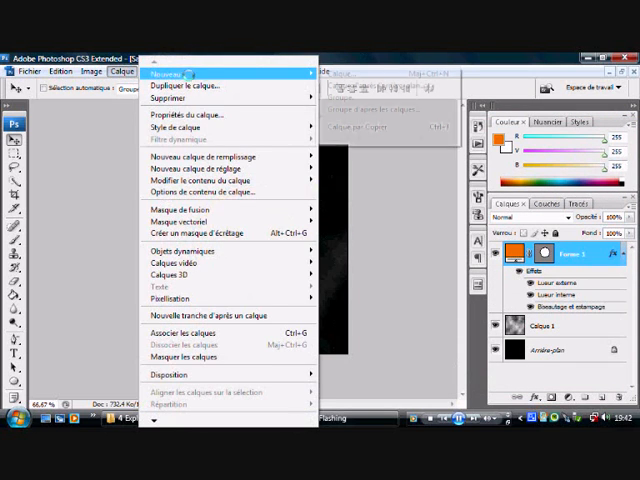
pyautogui.click(176, 74)
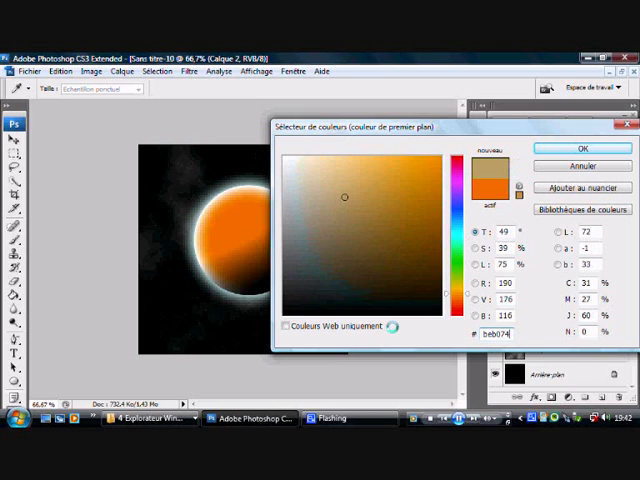
pyautogui.click(580, 148)
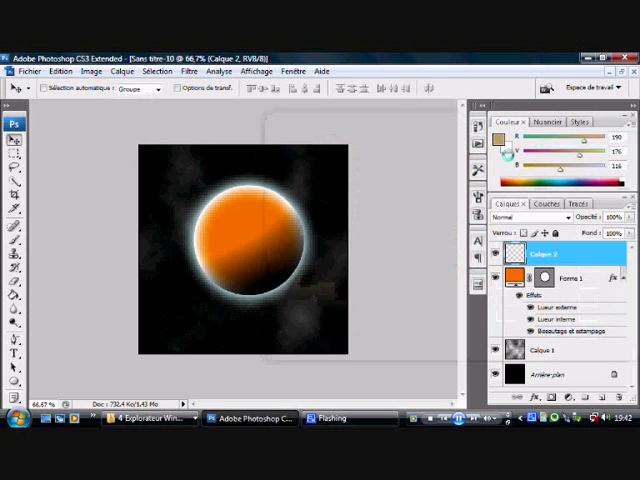
pyautogui.click(504, 148)
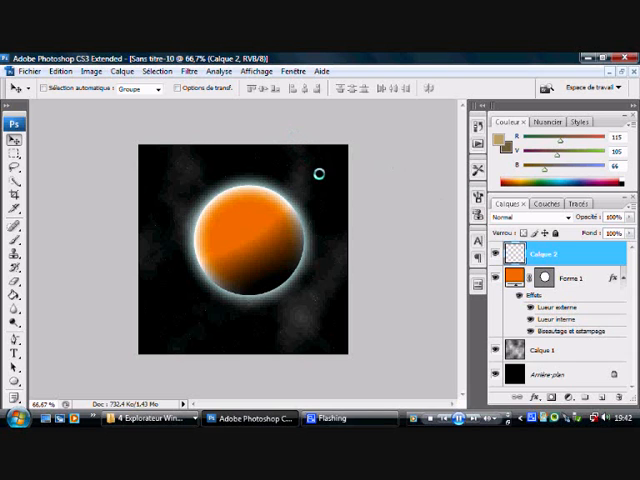
pyautogui.click(186, 72)
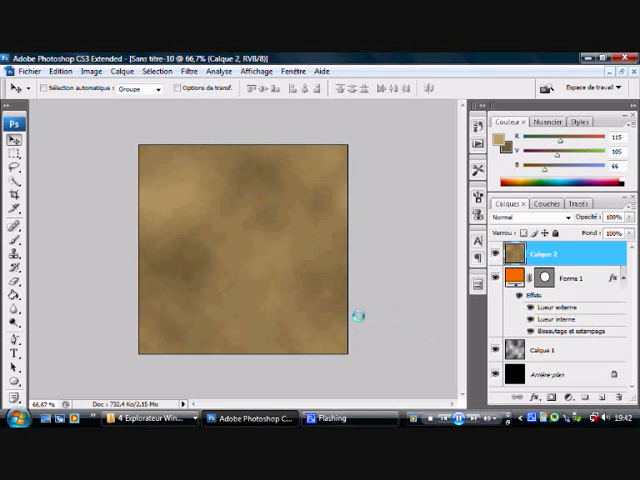
# Step: Render clouds on the layer and Unsharp Mask them at Amount 300%, Radius 250
pyautogui.click(188, 72)
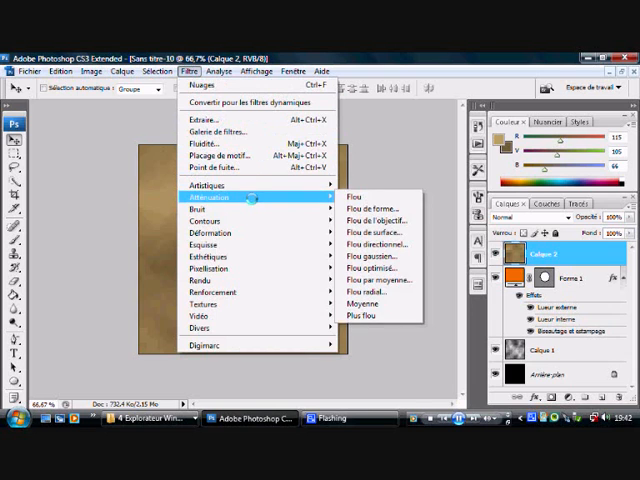
pyautogui.moveTo(210, 290)
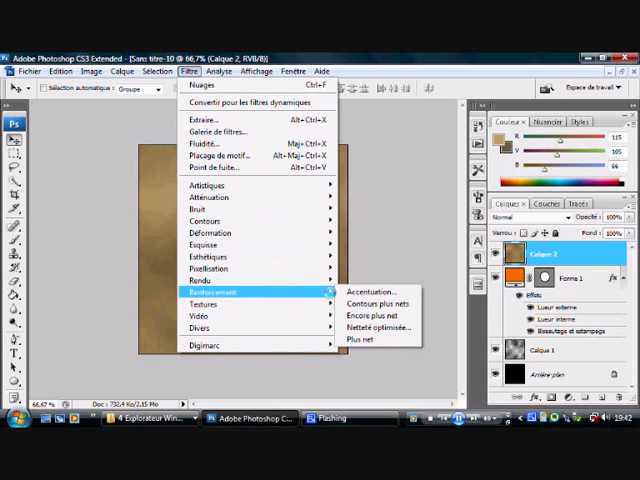
pyautogui.click(364, 292)
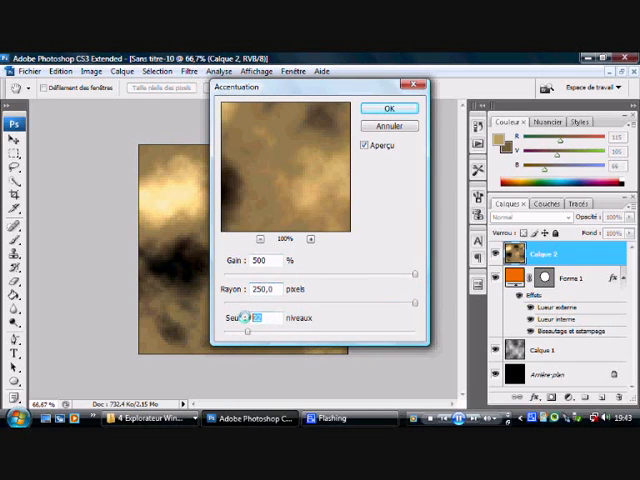
pyautogui.click(388, 108)
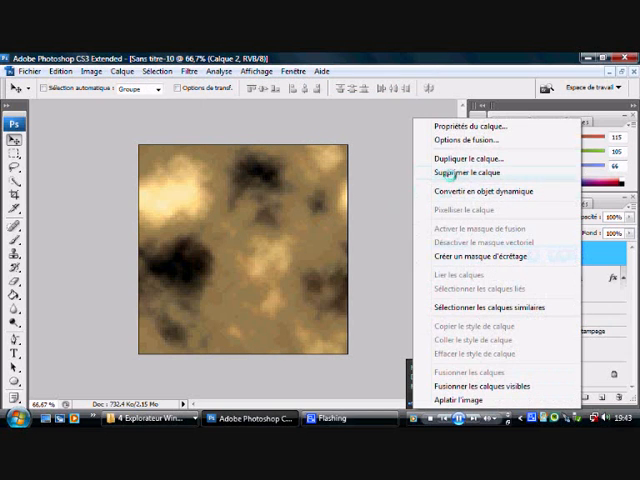
# Step: Duplicate the cloud texture layer and rotate the copy 90° clockwise
pyautogui.click(466, 160)
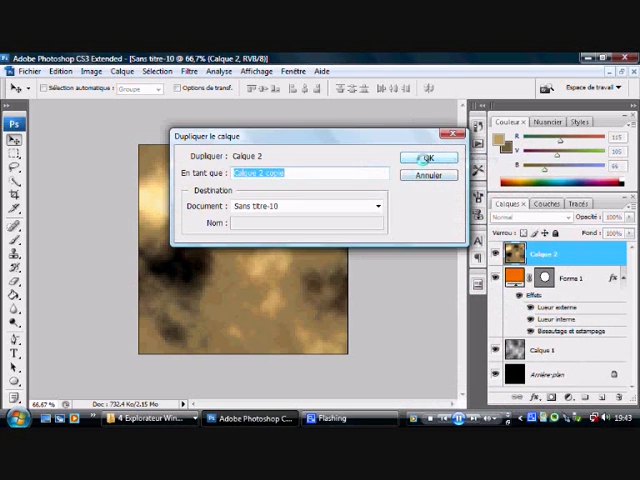
pyautogui.click(428, 156)
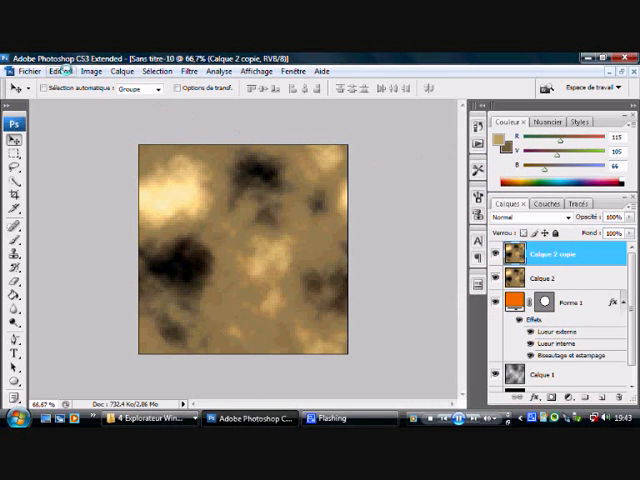
pyautogui.click(62, 72)
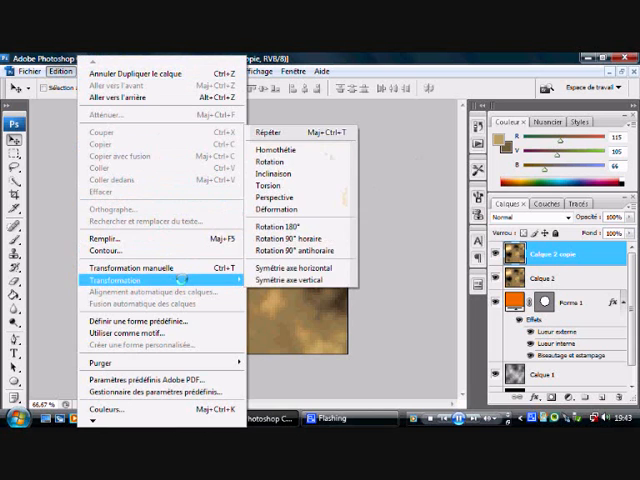
pyautogui.moveTo(304, 250)
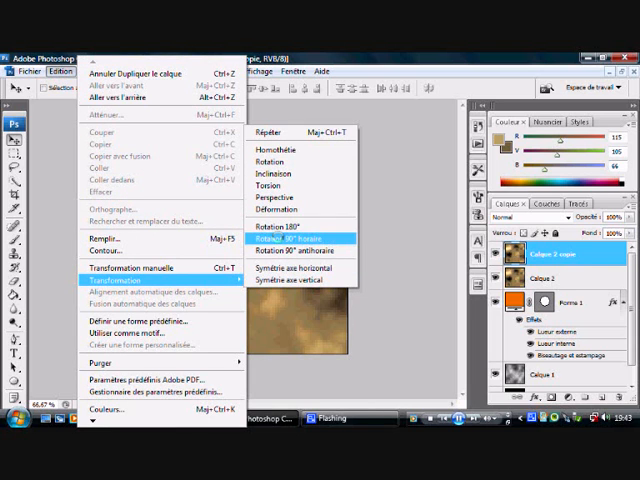
pyautogui.click(284, 226)
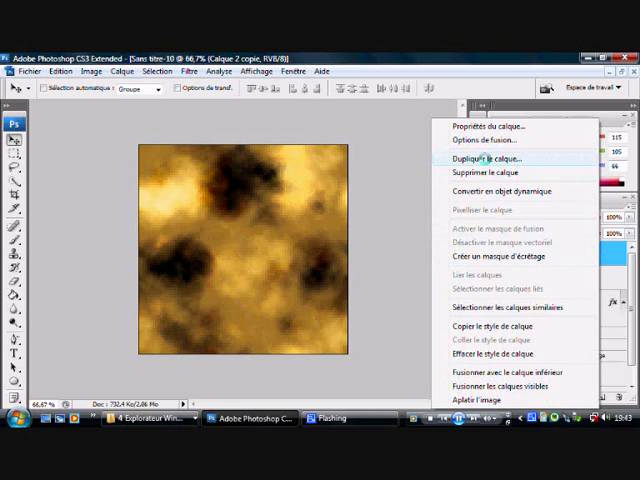
# Step: Duplicate the texture again and flip the second copy horizontally
pyautogui.click(486, 158)
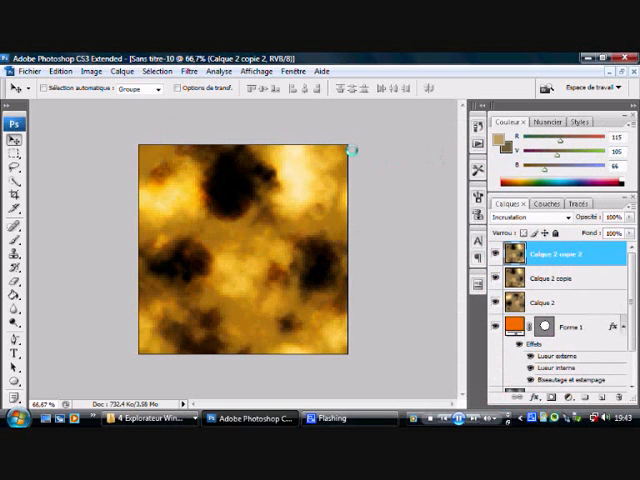
pyautogui.click(62, 72)
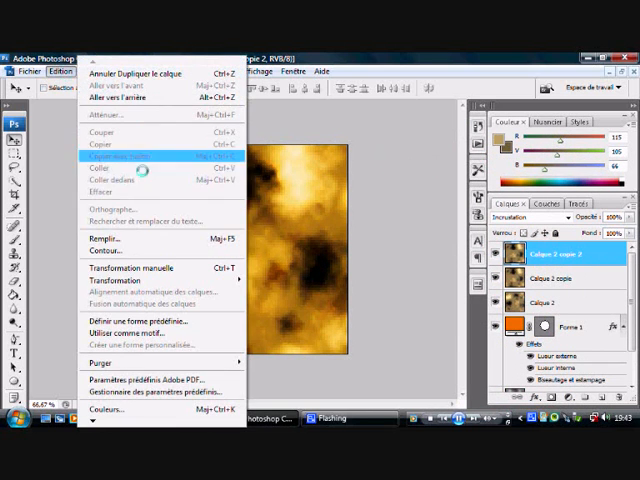
pyautogui.click(118, 280)
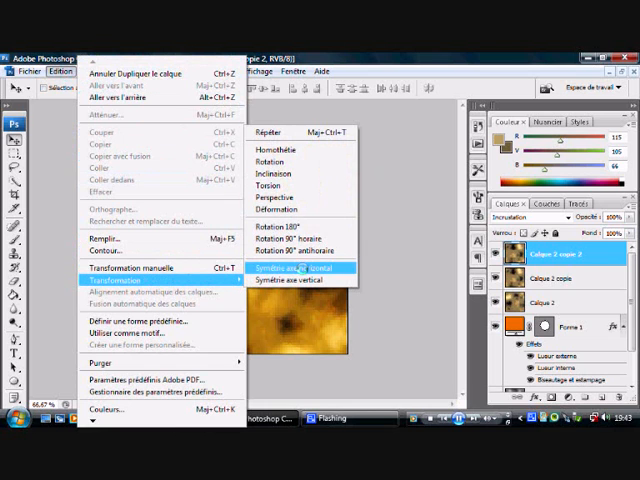
pyautogui.click(288, 268)
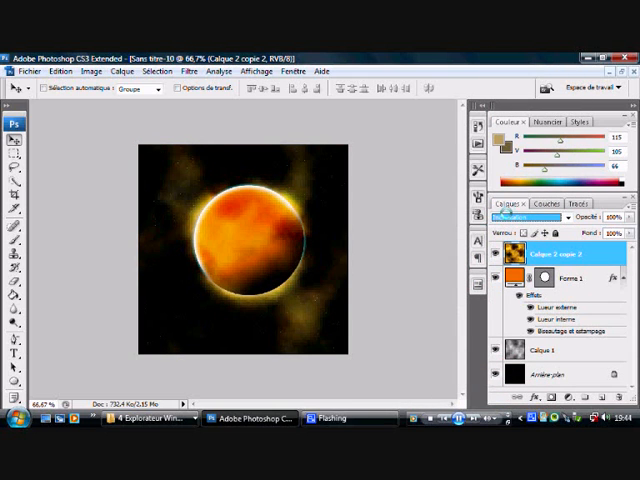
# Step: Select the planet's outline and apply a Spherize distortion to wrap the texture around it
pyautogui.click(570, 278)
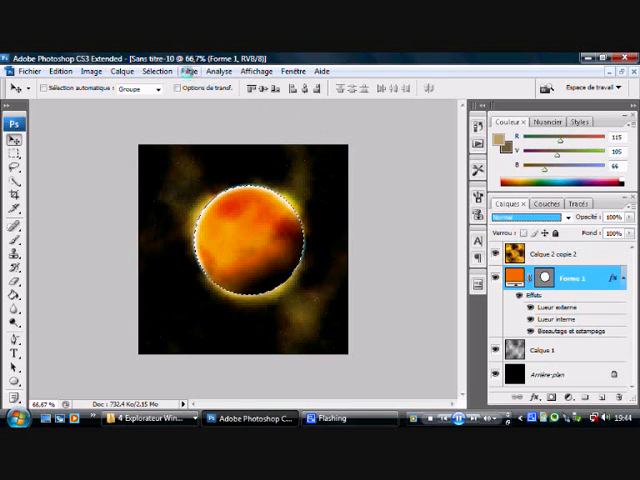
pyautogui.click(188, 72)
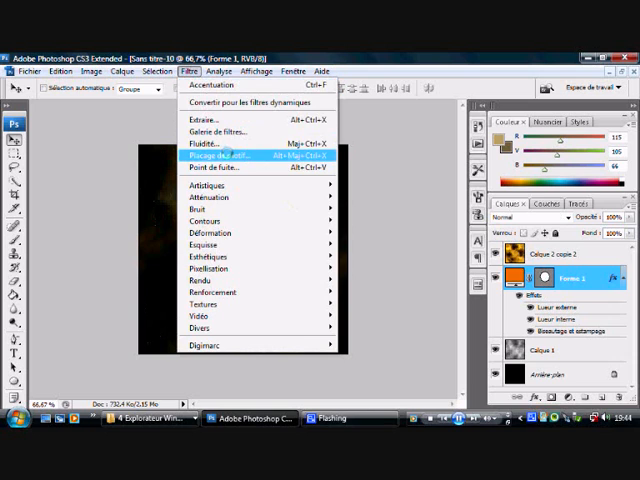
pyautogui.moveTo(208, 184)
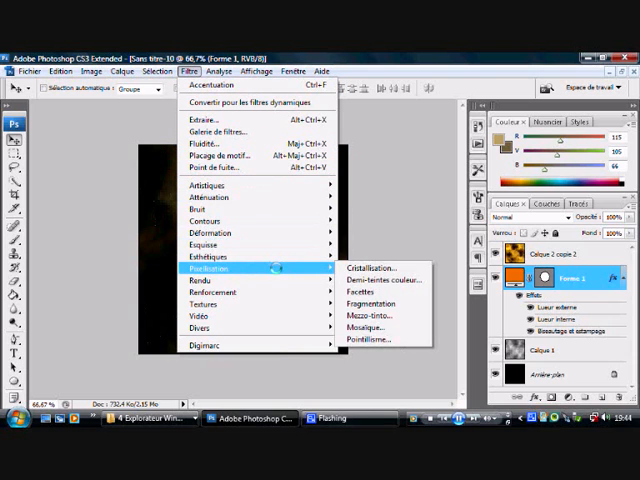
pyautogui.moveTo(210, 256)
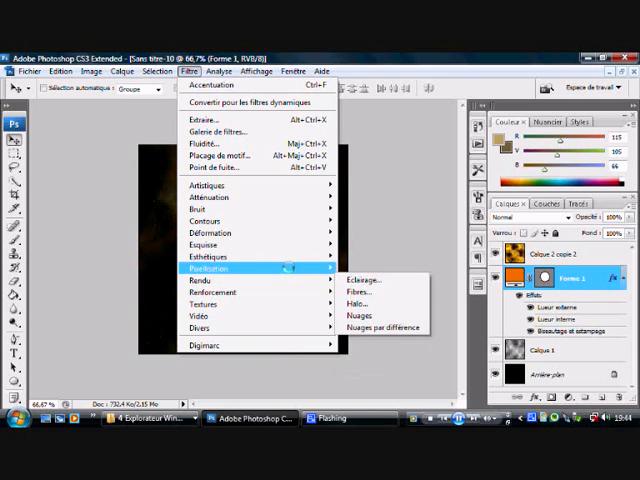
pyautogui.moveTo(204, 268)
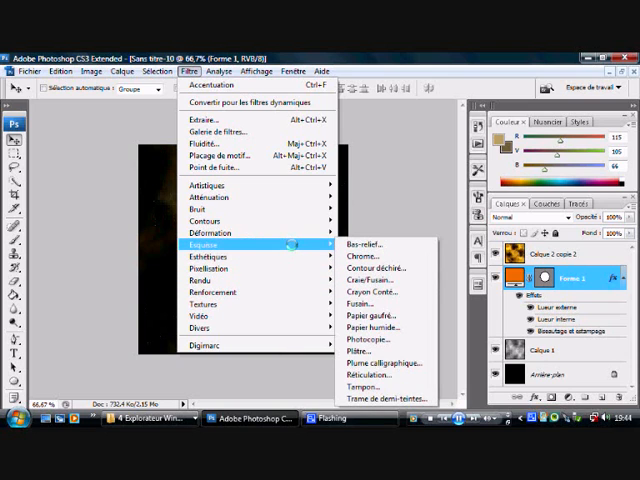
pyautogui.moveTo(208, 232)
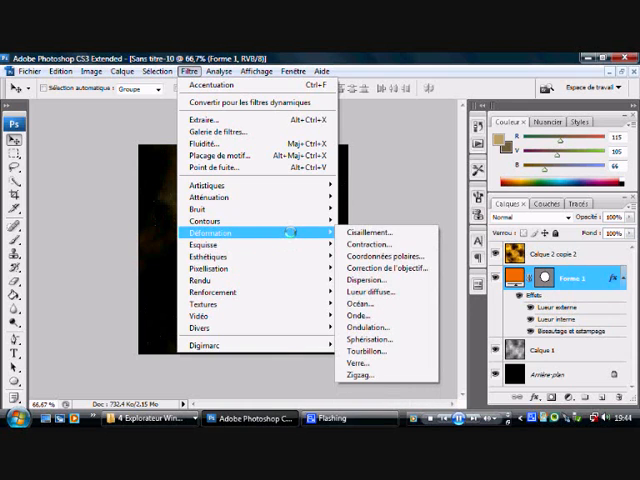
pyautogui.moveTo(384, 342)
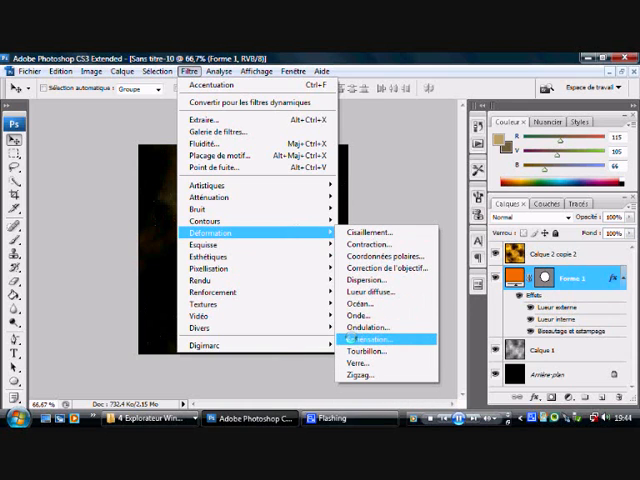
pyautogui.click(372, 338)
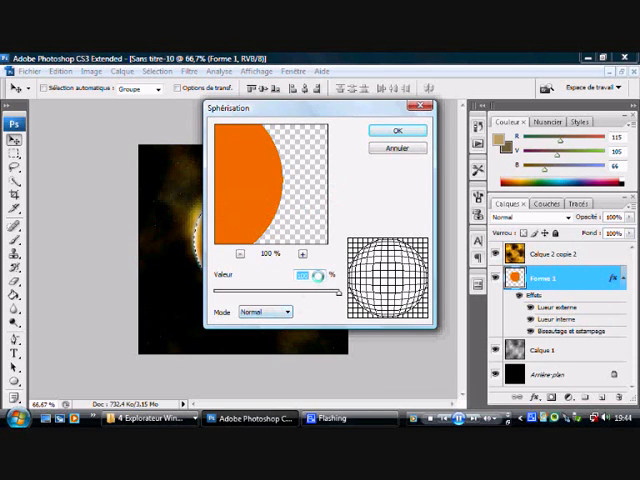
pyautogui.click(396, 130)
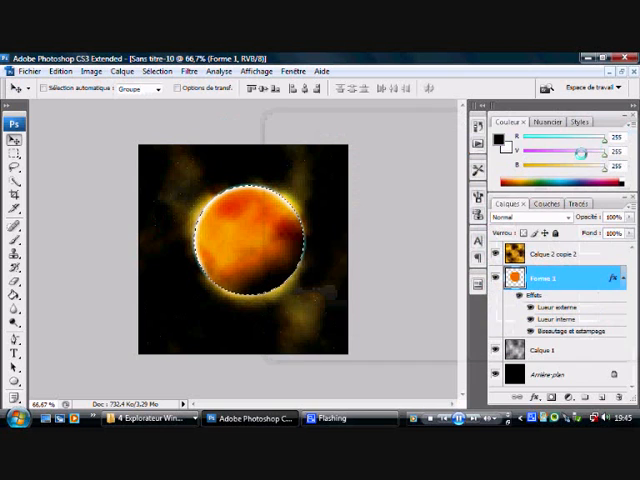
# Step: Create an empty layer above the planet and fill it with grey Render Clouds
pyautogui.click(120, 72)
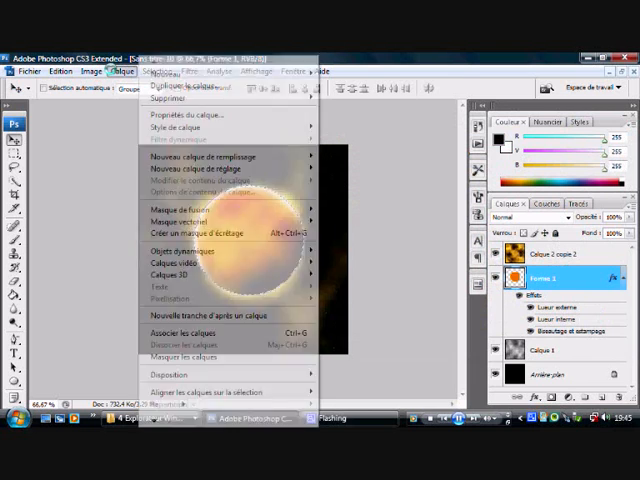
pyautogui.click(202, 156)
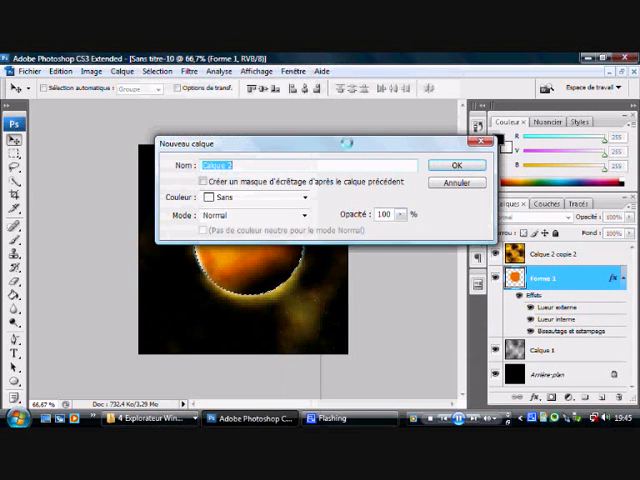
pyautogui.click(456, 164)
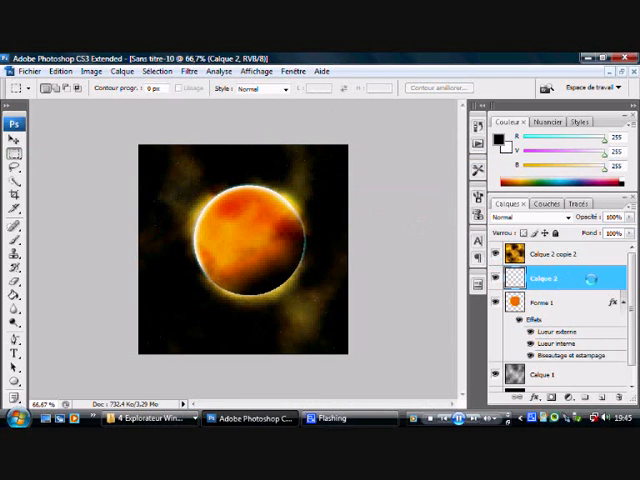
pyautogui.click(220, 72)
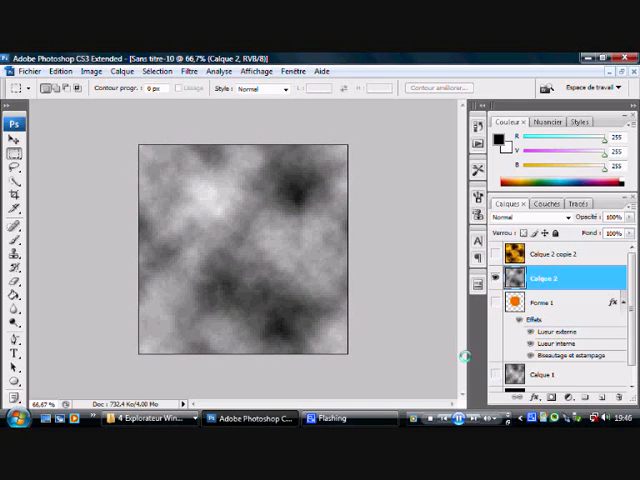
# Step: Apply a Twirl distortion at maximum angle, dismissing the out-of-range warning for the entered 9999
pyautogui.click(188, 72)
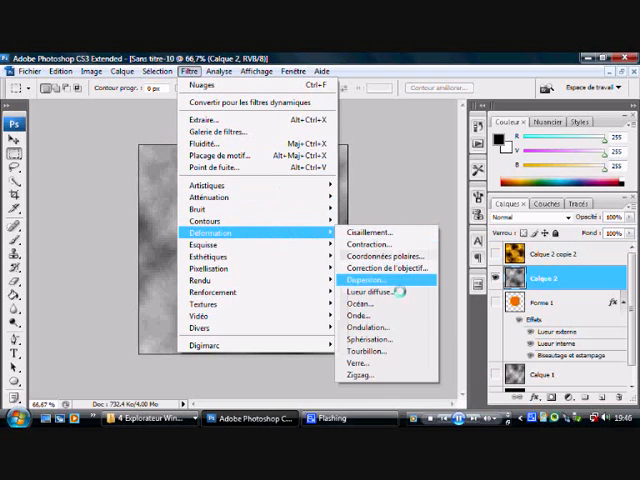
pyautogui.click(362, 356)
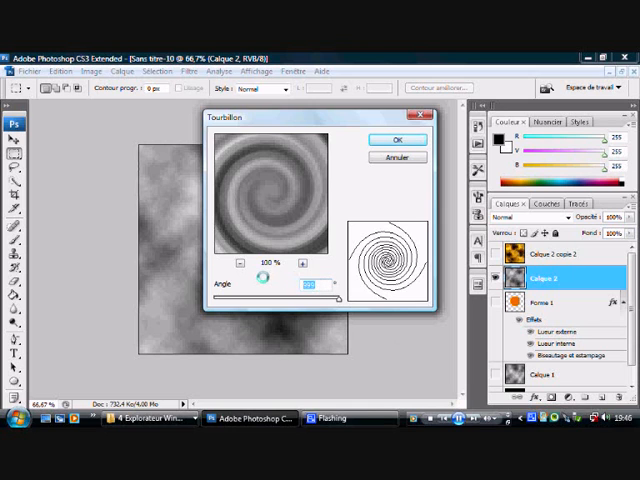
pyautogui.write('9999')
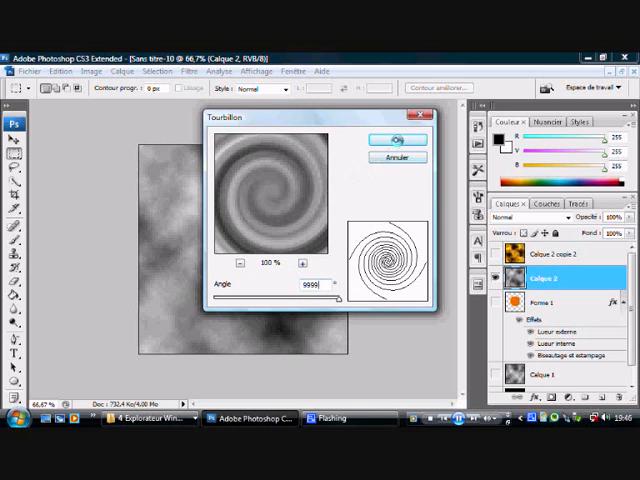
pyautogui.click(396, 140)
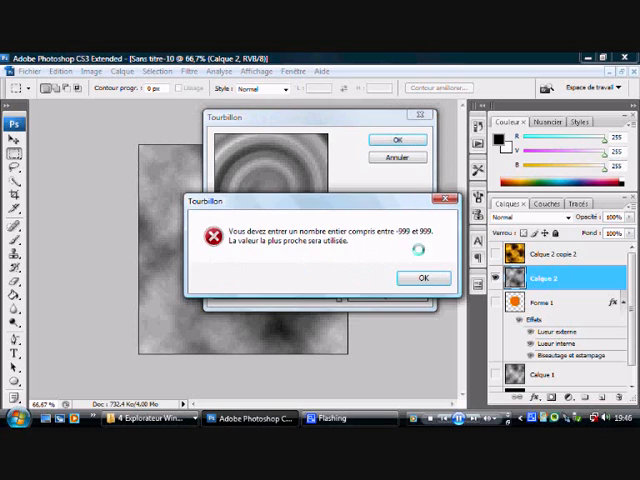
pyautogui.click(424, 276)
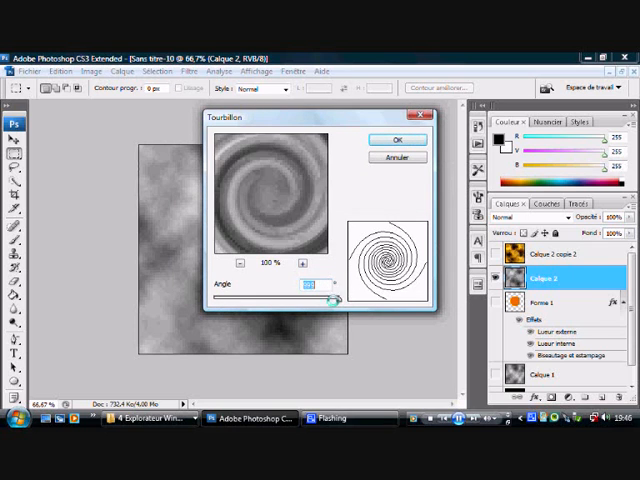
pyautogui.click(396, 140)
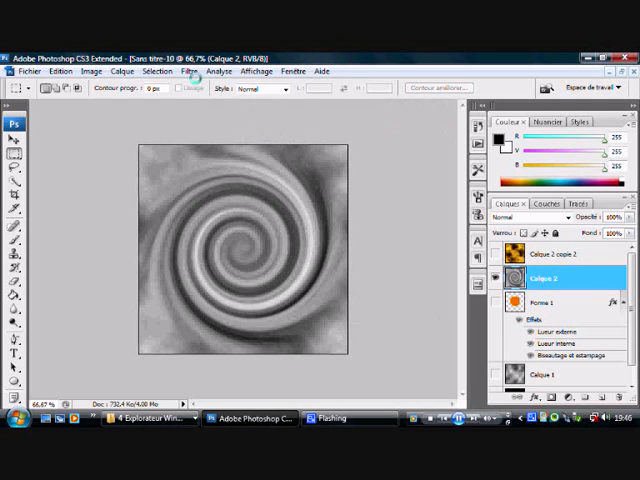
# Step: Repeat the Twirl filter so the clouds tighten into concentric rings
pyautogui.click(188, 72)
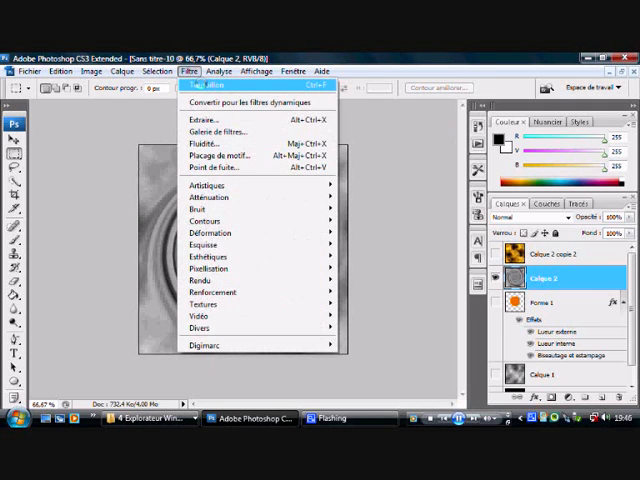
pyautogui.click(206, 86)
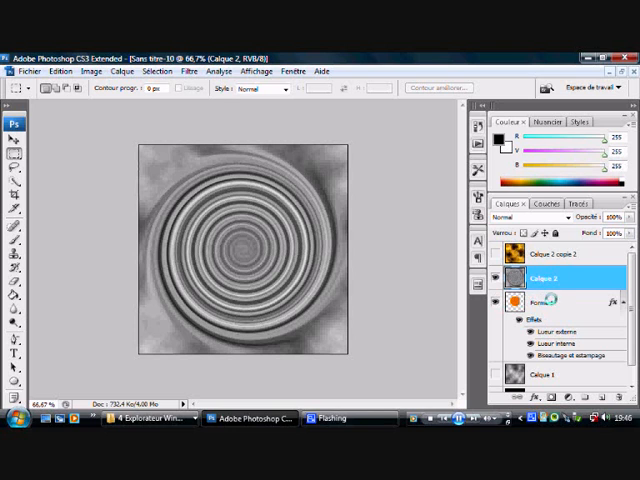
# Step: Erase the top-left corner and lower-left outer edge of the swirl with the Eraser
pyautogui.click(556, 254)
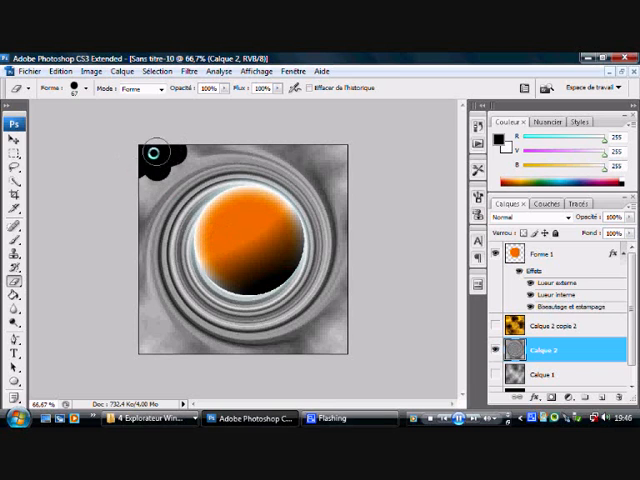
pyautogui.moveTo(152, 152); pyautogui.dragTo(218, 136)
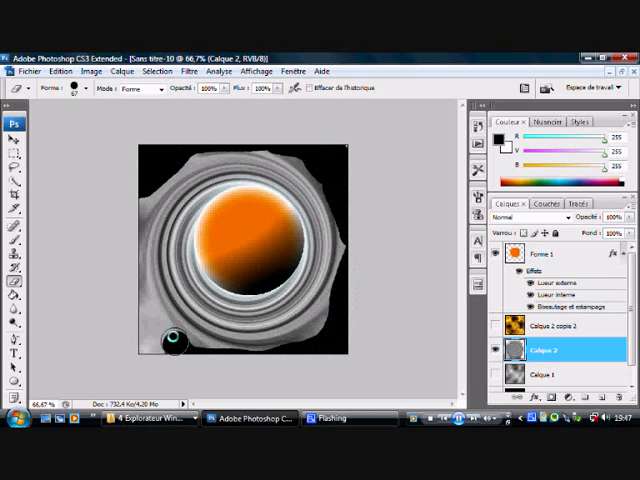
pyautogui.moveTo(172, 344); pyautogui.dragTo(172, 156)
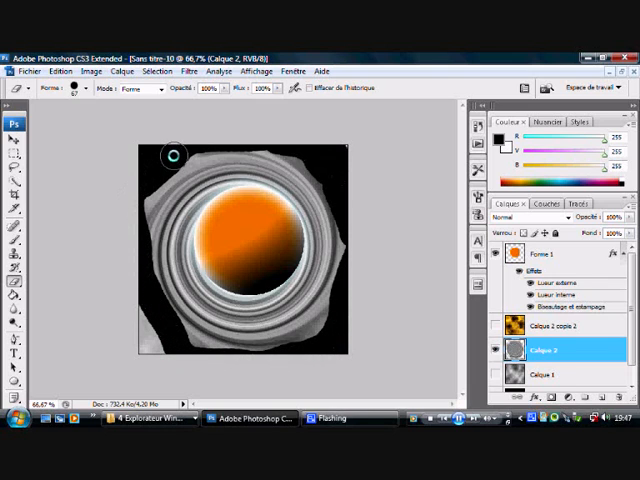
pyautogui.moveTo(136, 308)
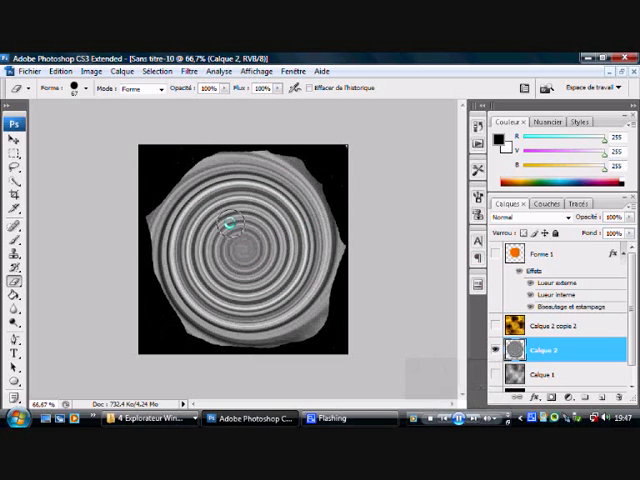
# Step: Squash the swirl disc vertically with Free Transform into a flat ring around the planet
pyautogui.moveTo(230, 224); pyautogui.dragTo(256, 276)
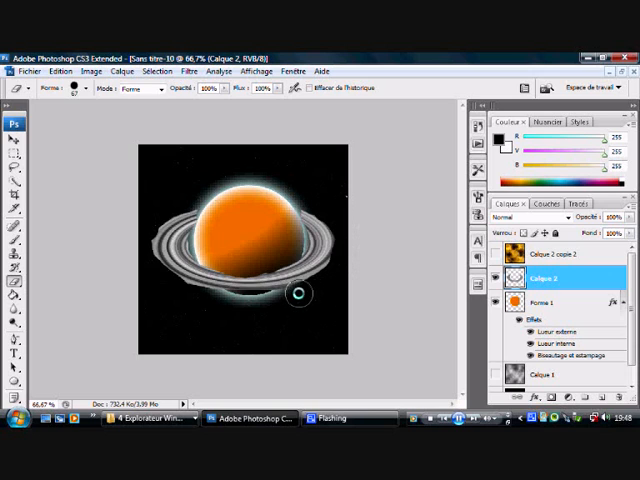
# Step: Reshape the ring with the transform handles and apply the transformation
pyautogui.moveTo(298, 292); pyautogui.dragTo(198, 300)
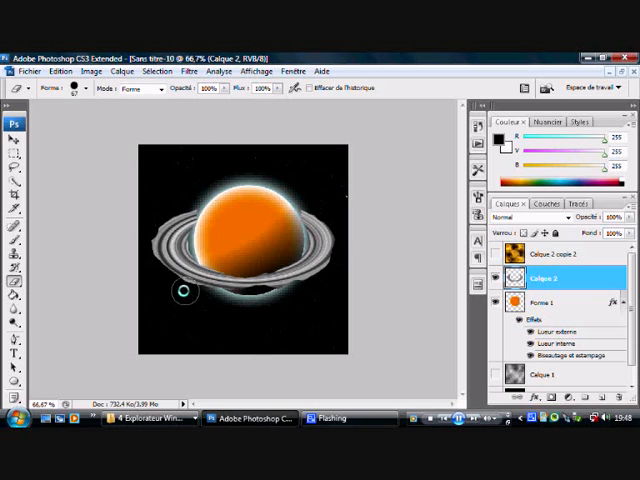
pyautogui.moveTo(160, 208)
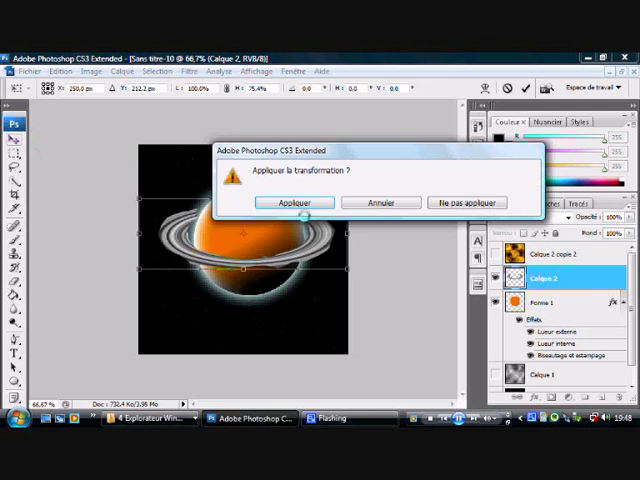
pyautogui.click(292, 202)
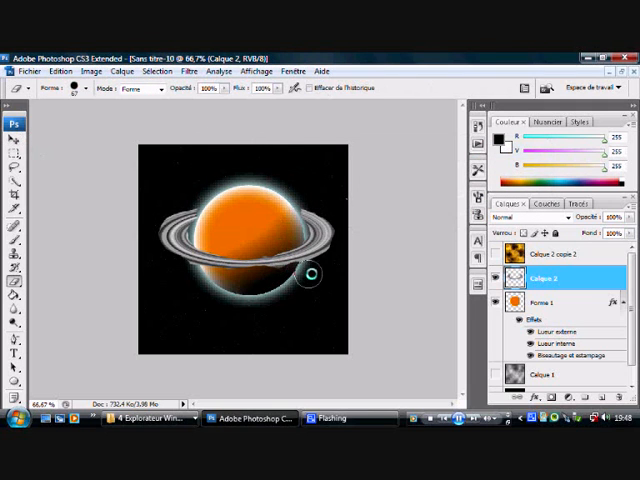